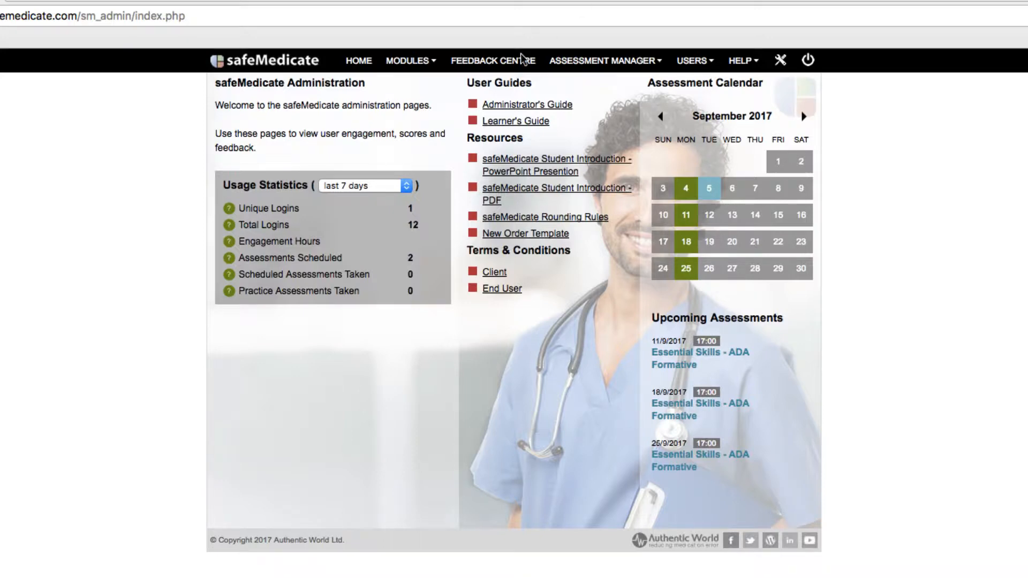
Go to the Feedback Centre and bring up the Adult Demo Assessment overview of ten learners
{"action": "left_click", "coordinate": [493, 60]}
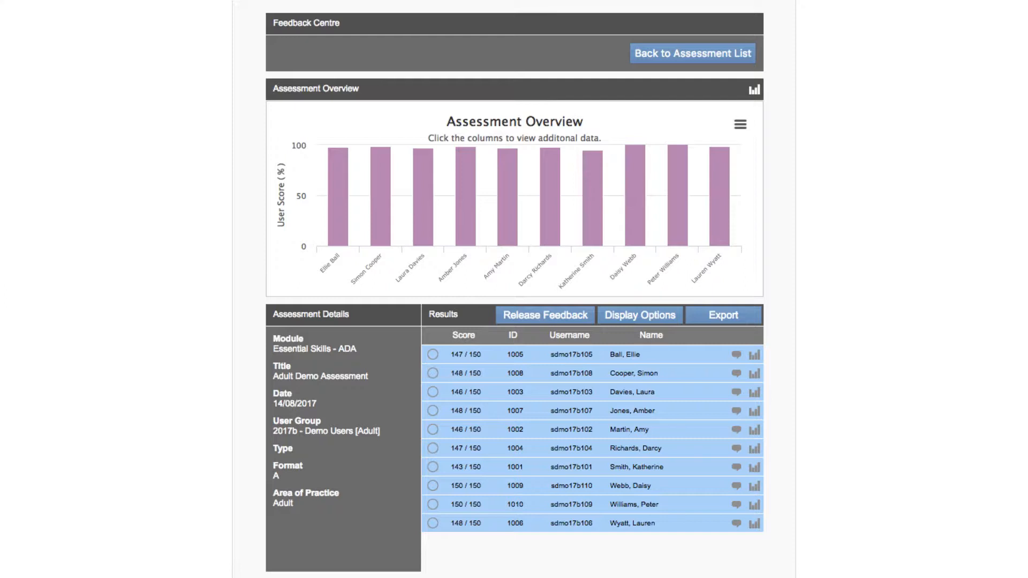
Sort the Adult Demo Assessment results by Score, lowest first
{"action": "left_click", "coordinate": [463, 335]}
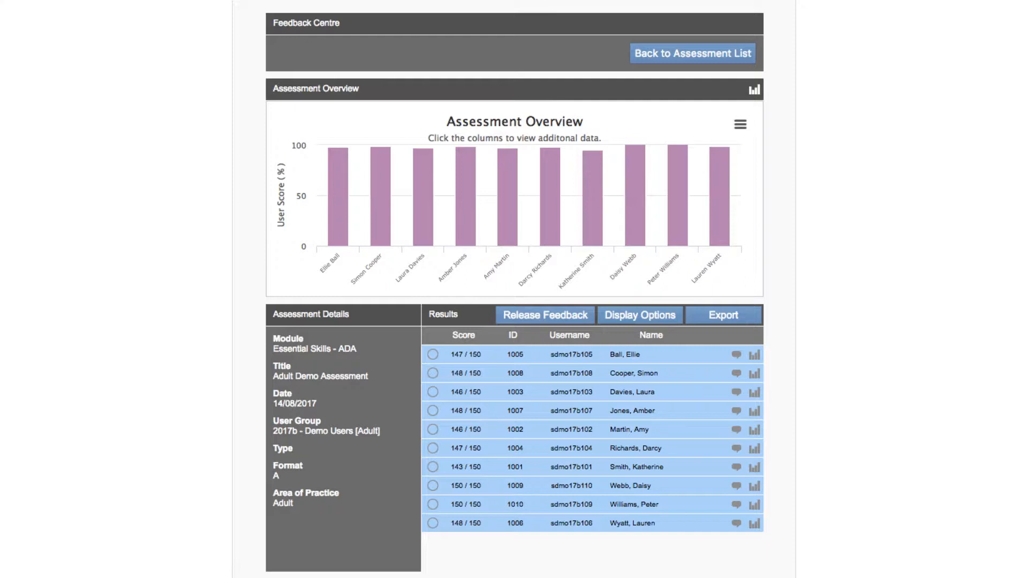
{"action": "left_click", "coordinate": [463, 335]}
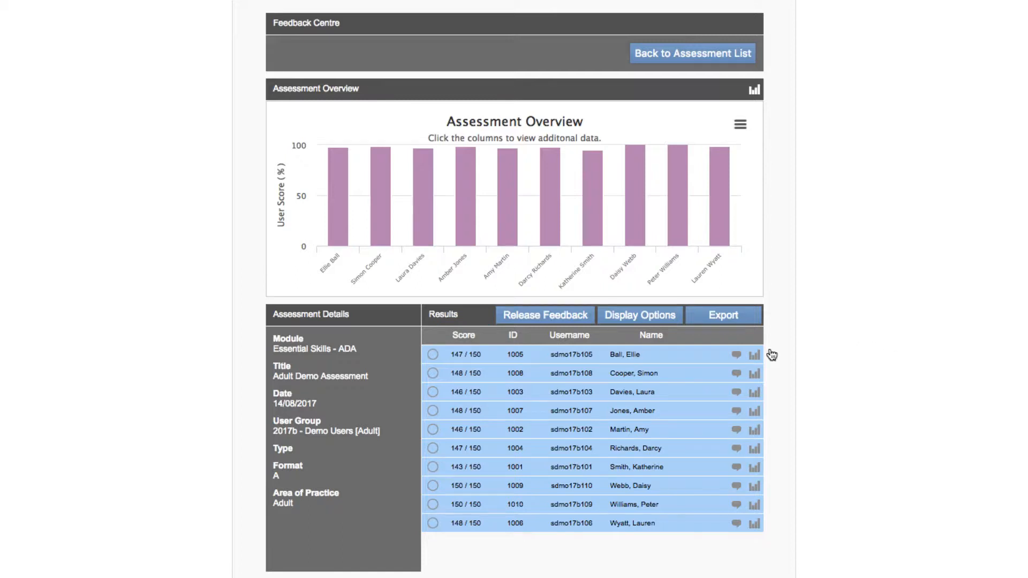
{"action": "left_click", "coordinate": [464, 335]}
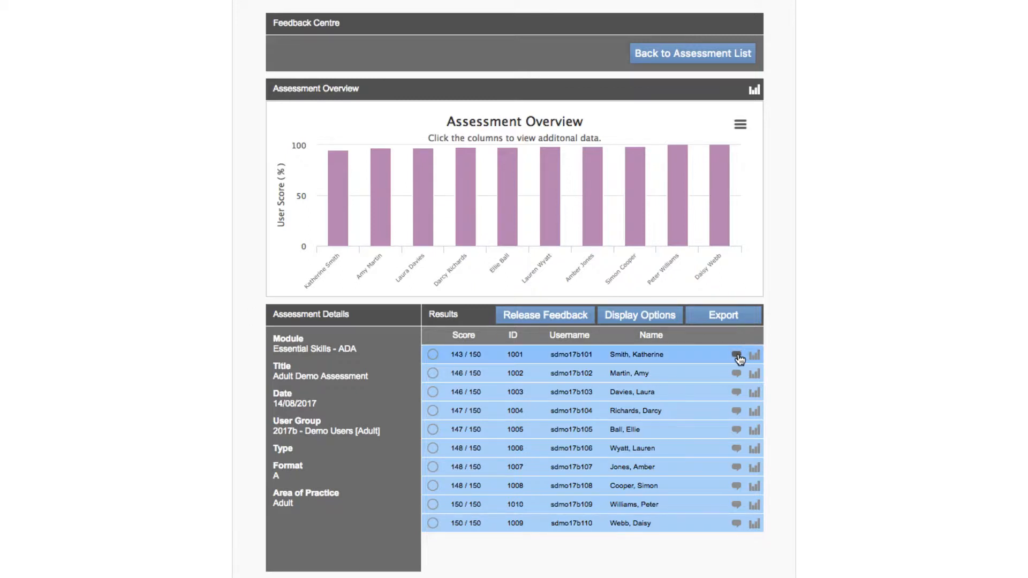
{"action": "left_click", "coordinate": [754, 355]}
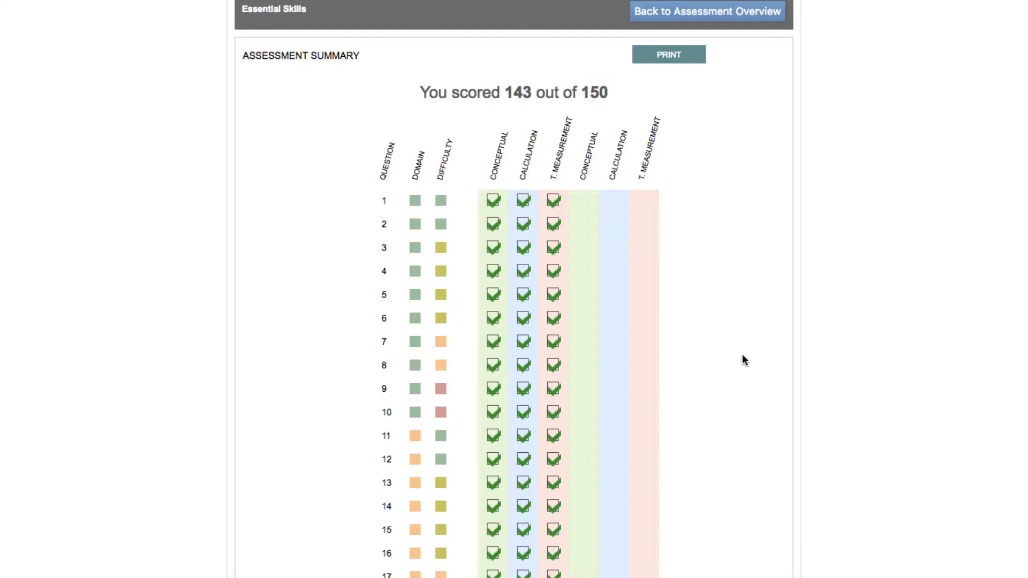
{"action": "scroll", "scroll_direction": "down", "scroll_amount": 3}
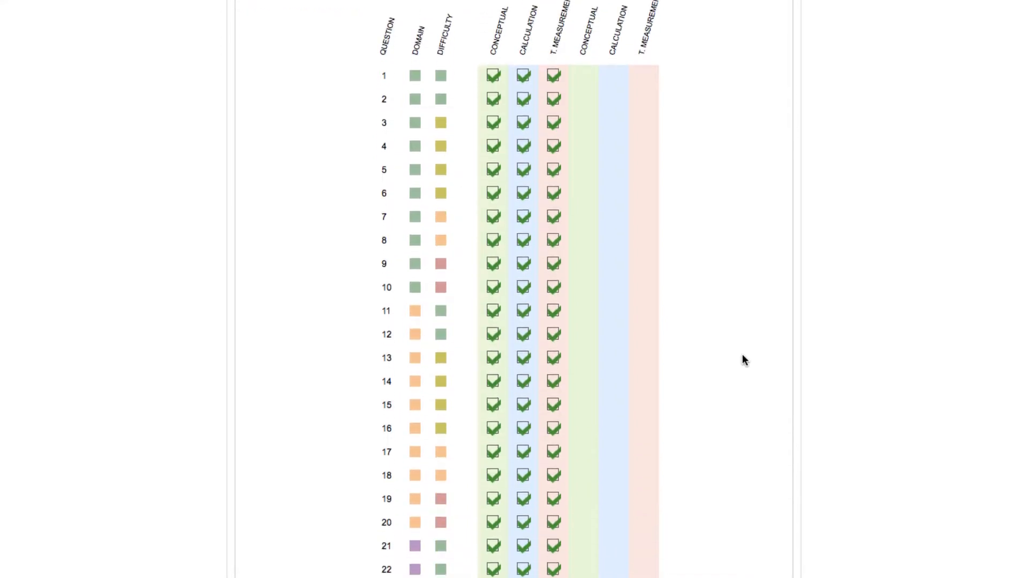
{"action": "scroll", "scroll_direction": "down", "scroll_amount": 3}
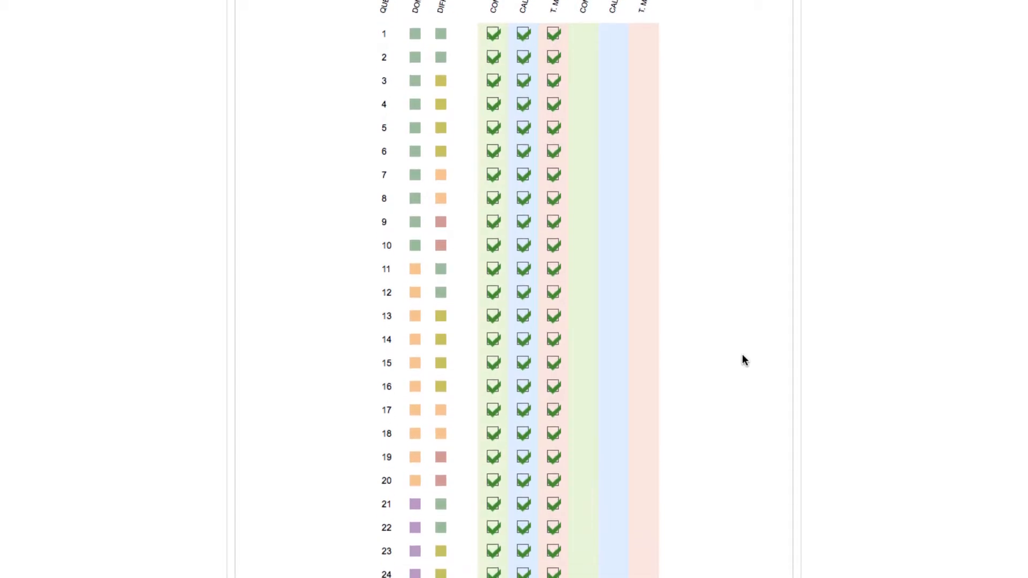
{"action": "scroll", "scroll_direction": "down", "scroll_amount": 3}
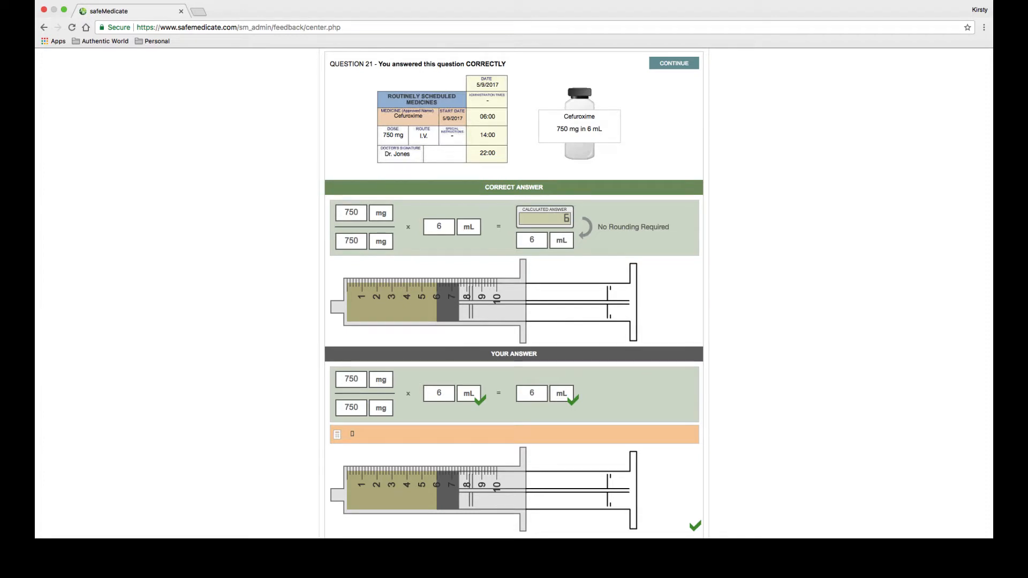
Scroll through the correct-answer feedback for question 21
{"action": "scroll", "scroll_direction": "down", "scroll_amount": 3}
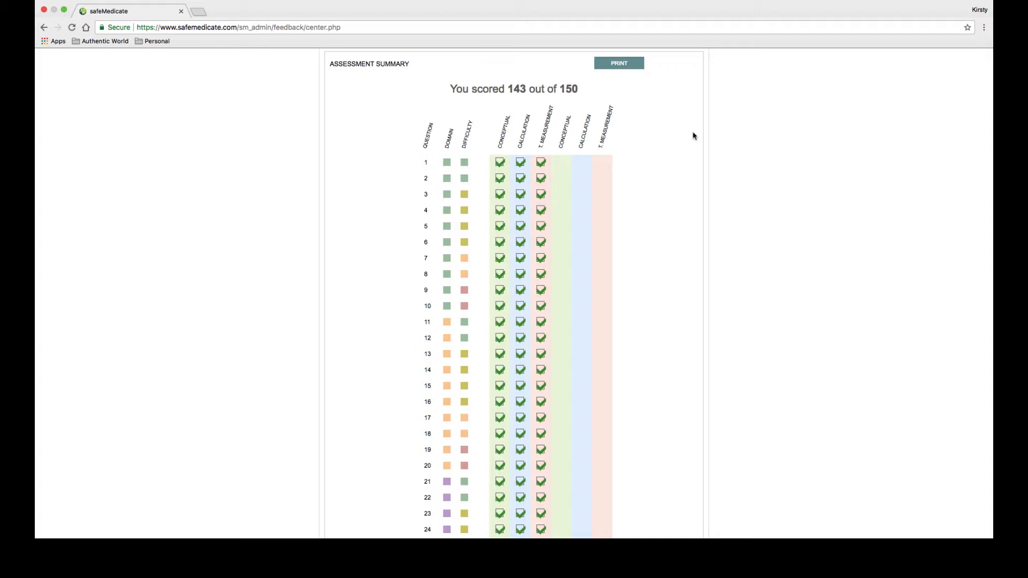
{"action": "scroll", "scroll_direction": "down", "scroll_amount": 3}
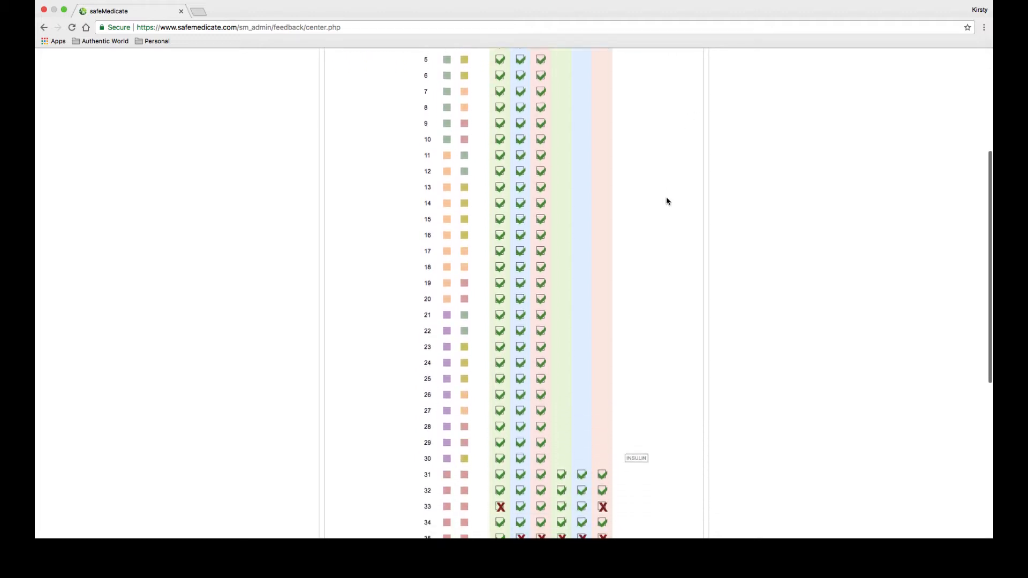
{"action": "scroll", "scroll_direction": "down", "scroll_amount": 3}
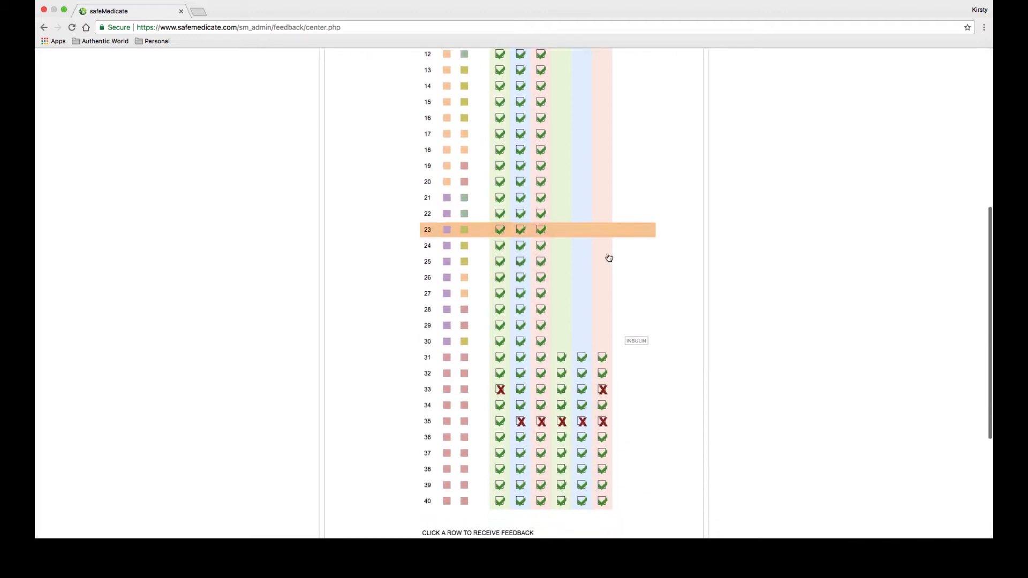
Review question 33's incorrect-answer feedback, then go back to the Adult Demo Assessment overview
{"action": "left_click", "coordinate": [499, 389]}
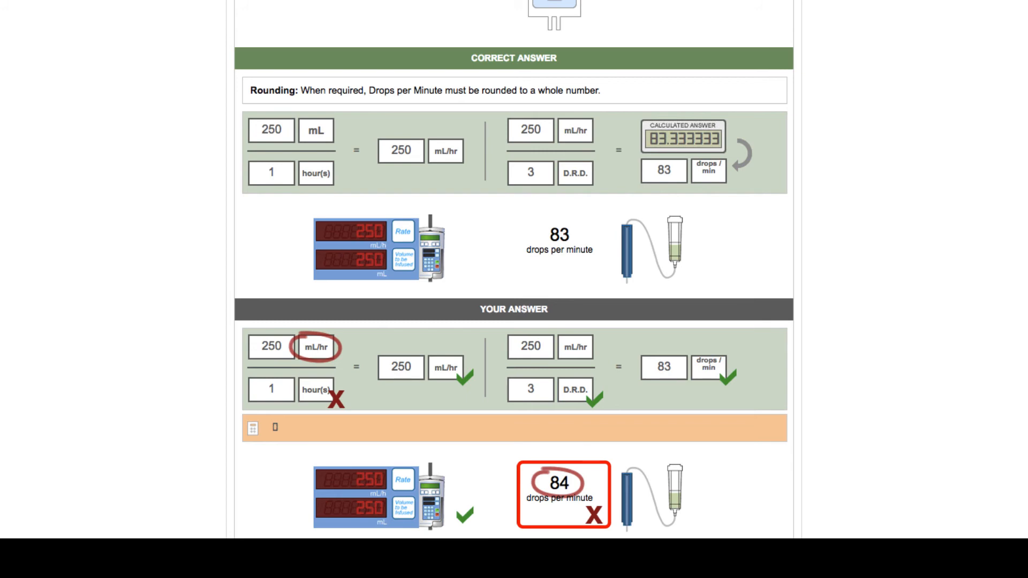
{"action": "scroll", "scroll_direction": "up", "scroll_amount": 3}
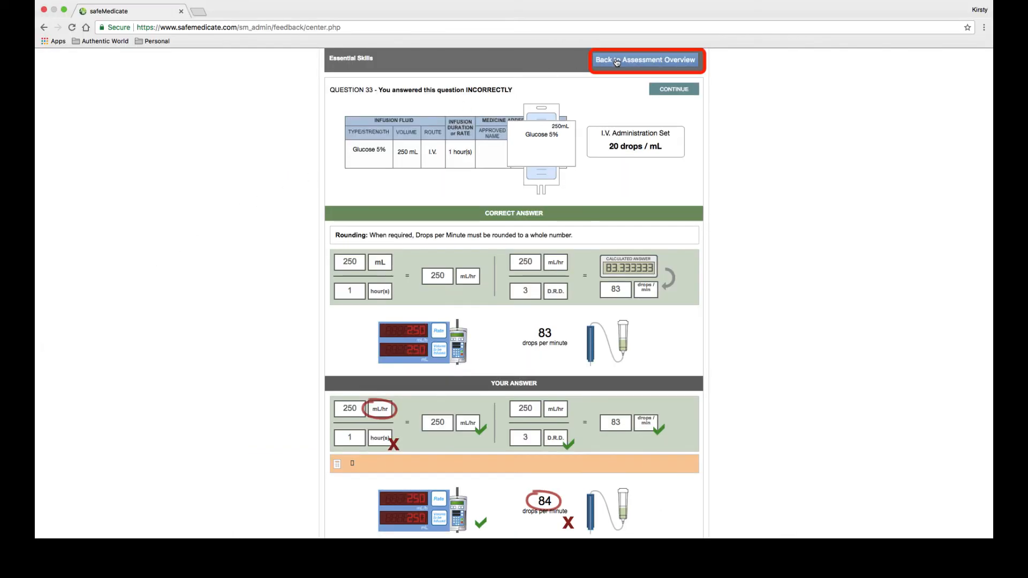
{"action": "left_click", "coordinate": [644, 60]}
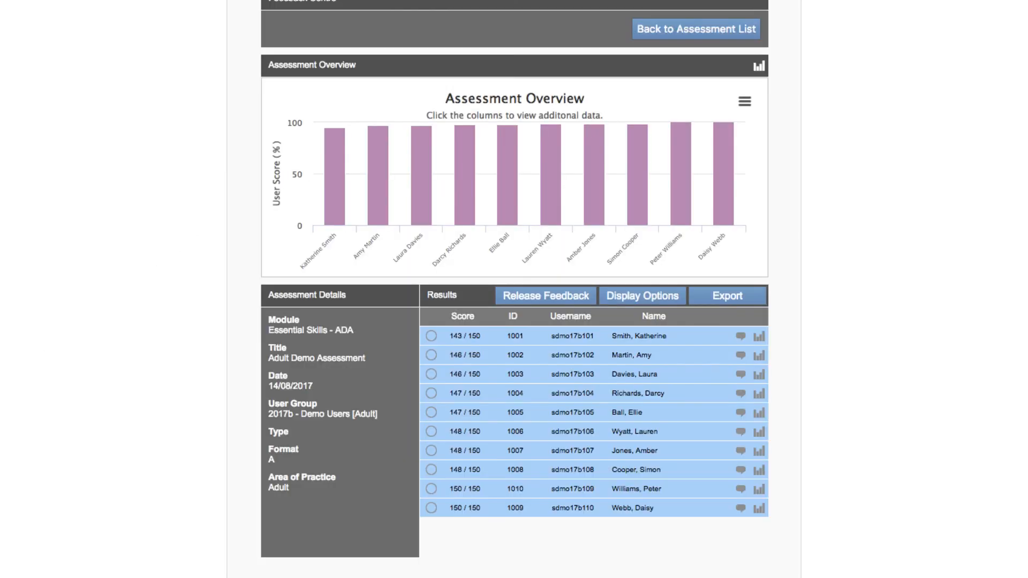